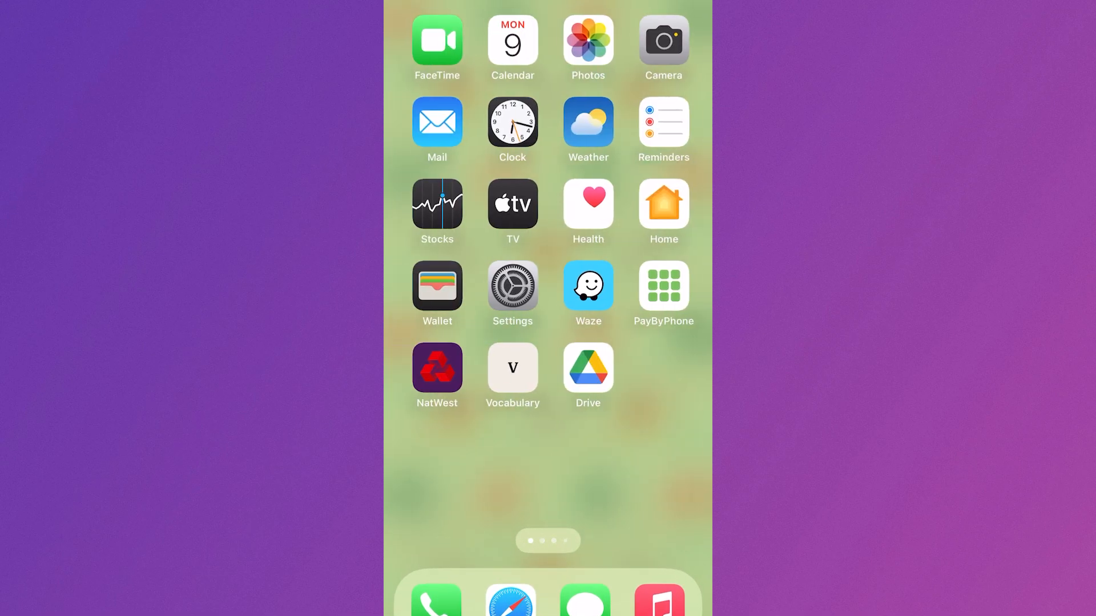
Step: Go to iPhone Storage and scroll the app list down to ChatGPT's storage details
{"action": "left_click", "coordinate": [513, 285]}
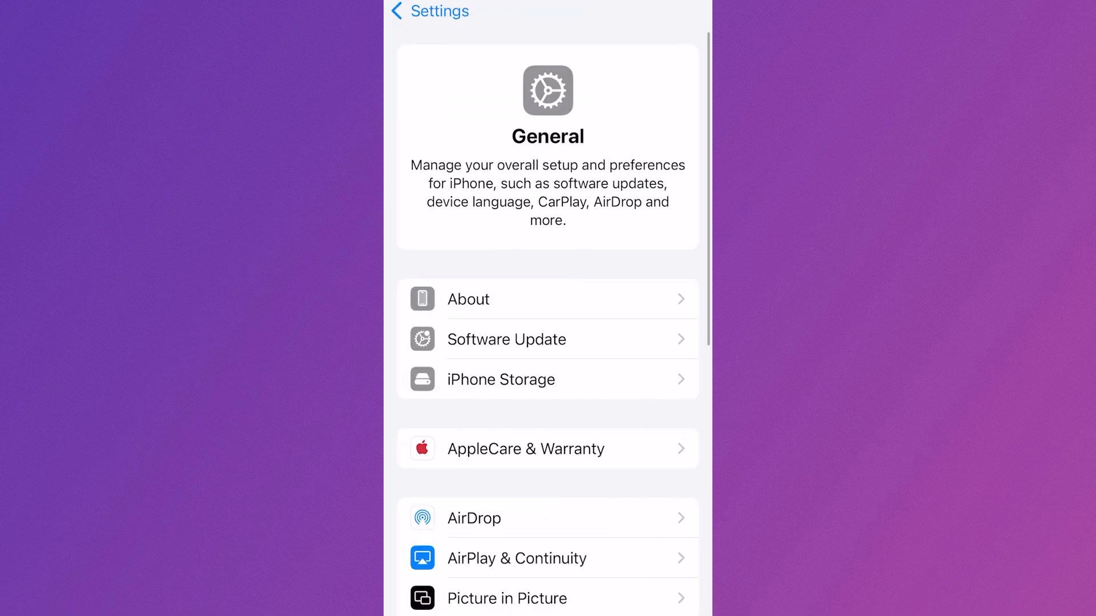
{"action": "left_click", "coordinate": [500, 380]}
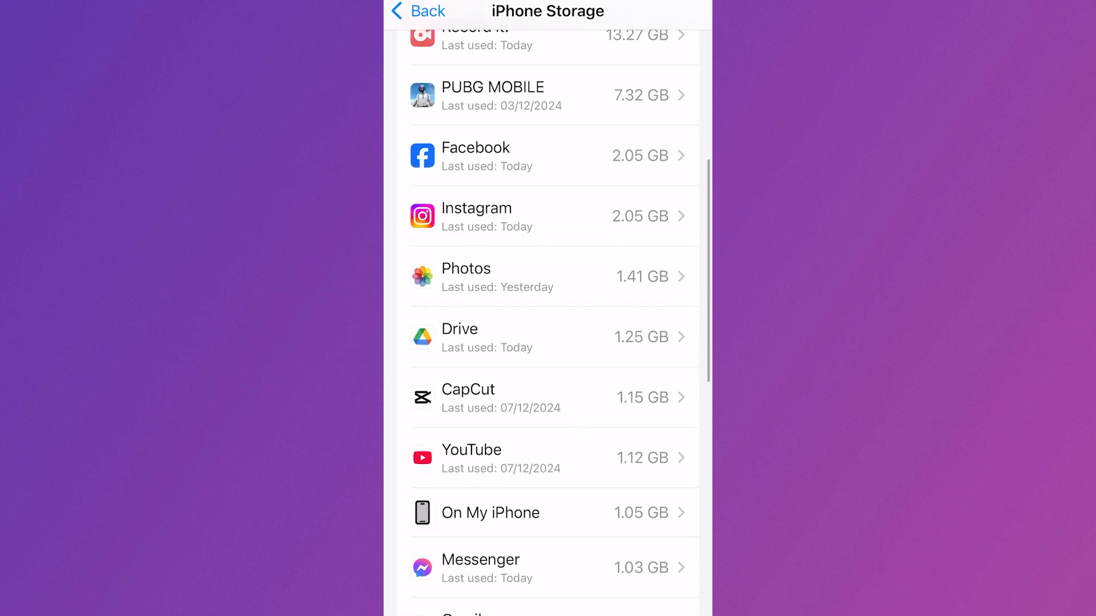
{"action": "scroll", "scroll_direction": "down", "scroll_amount": 3}
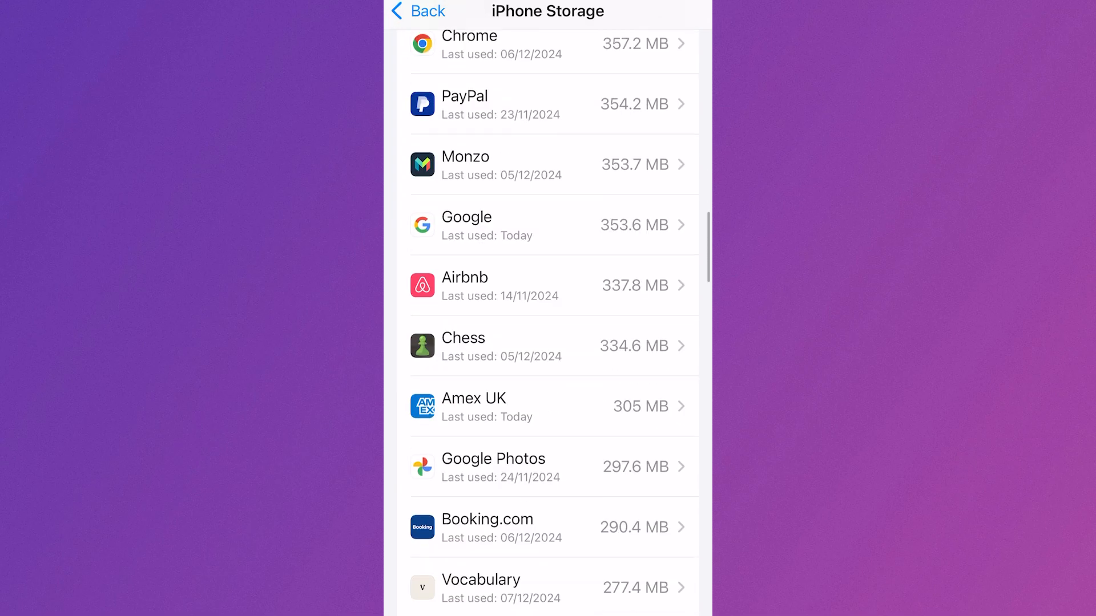
{"action": "scroll", "scroll_direction": "down", "scroll_amount": 3}
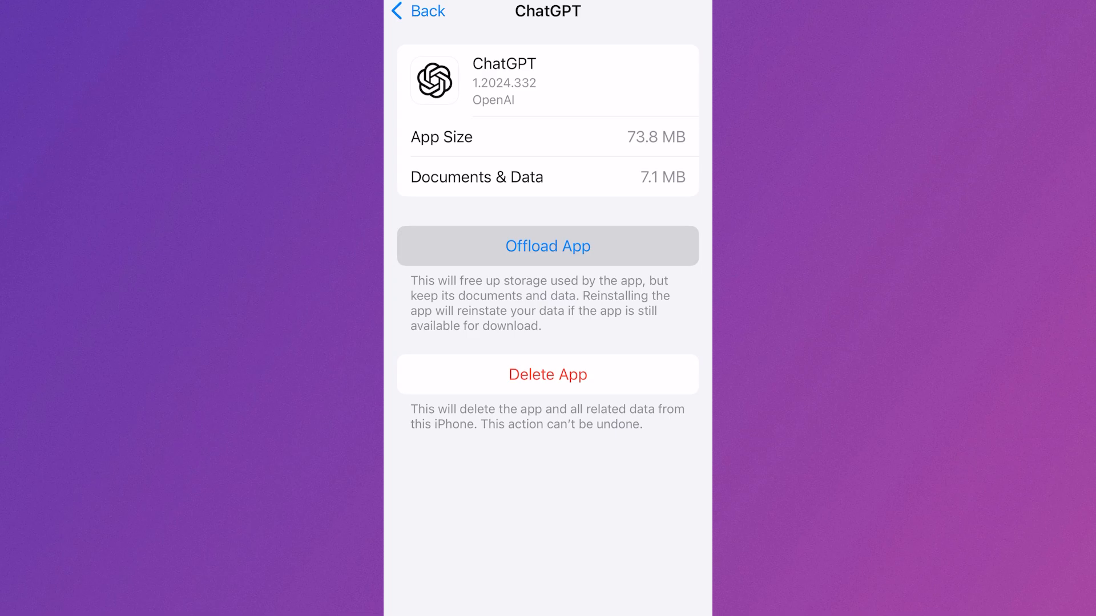
Step: Offload ChatGPT, confirm the offload, then reinstall it
{"action": "left_click", "coordinate": [547, 246]}
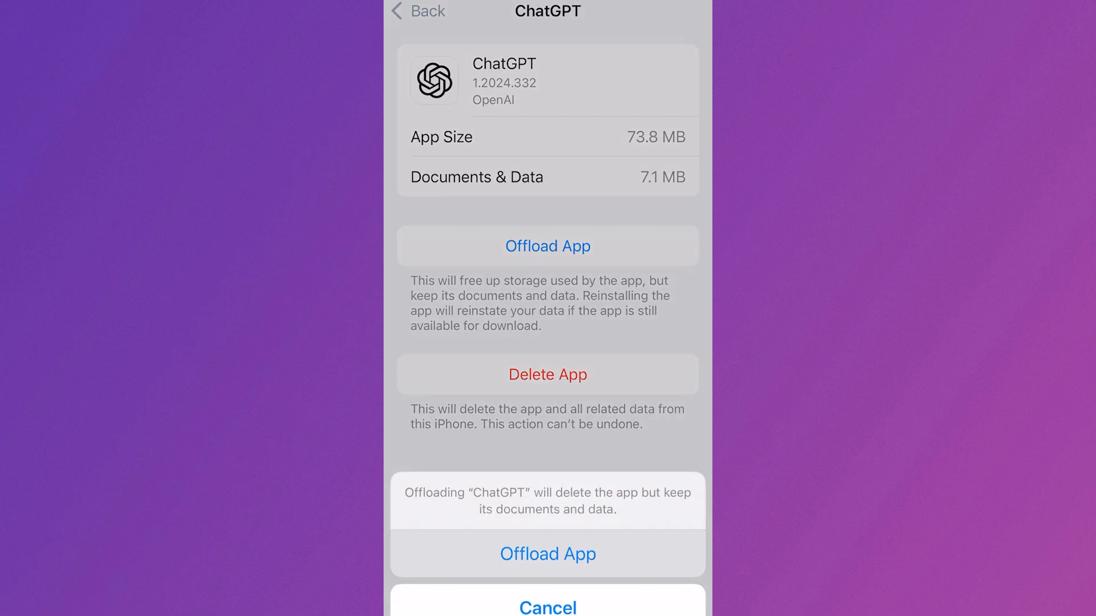
{"action": "left_click", "coordinate": [548, 554]}
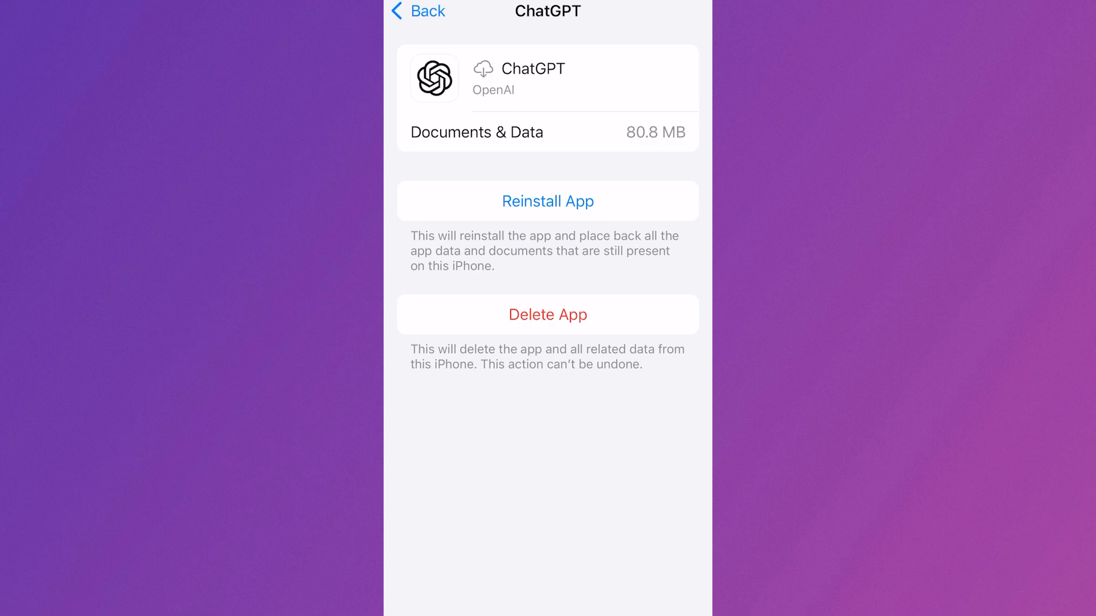
{"action": "left_click", "coordinate": [548, 201]}
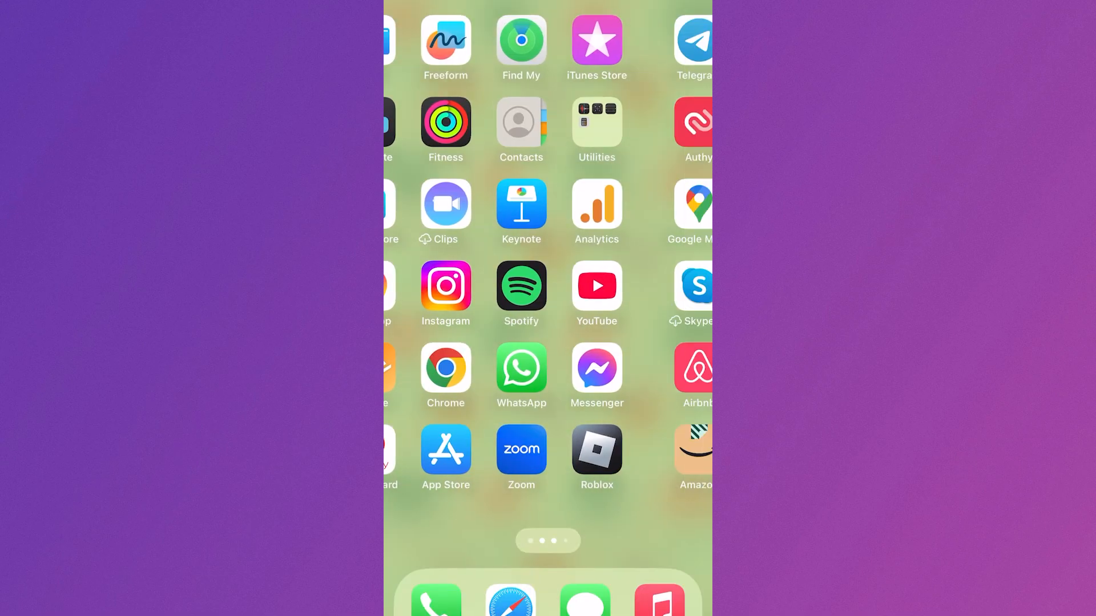
{"action": "scroll", "scroll_direction": "left", "scroll_amount": 3}
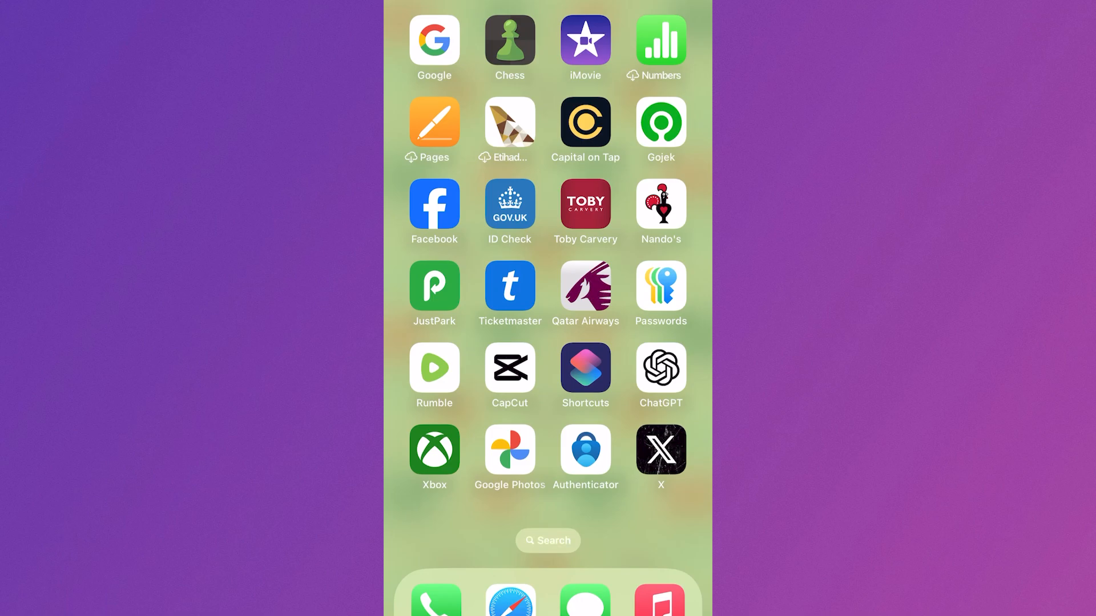
{"action": "left_click", "coordinate": [659, 373]}
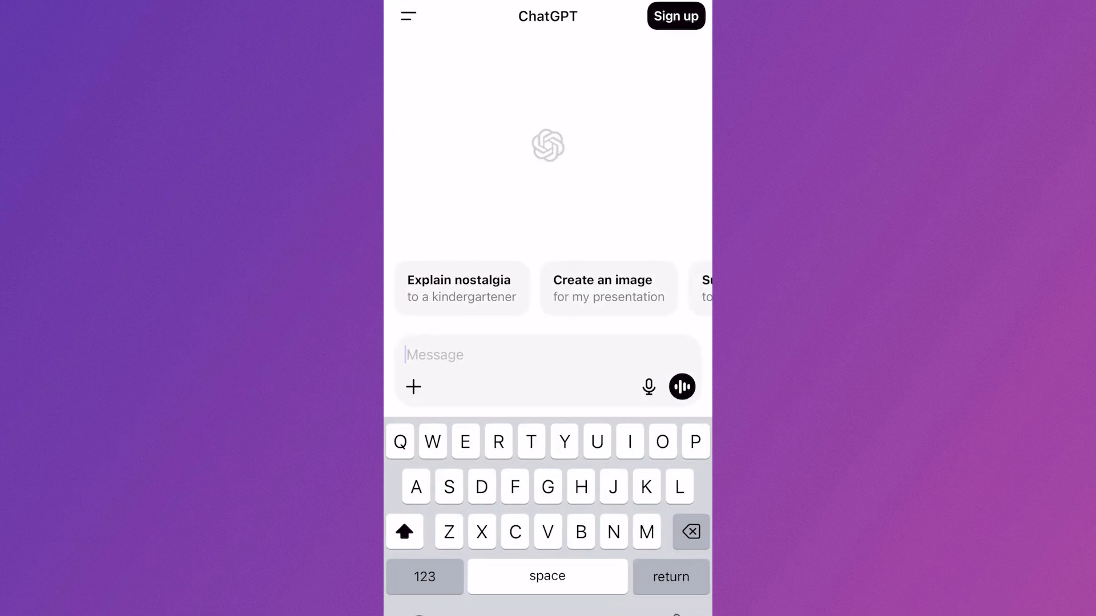
{"action": "left_click", "coordinate": [676, 16]}
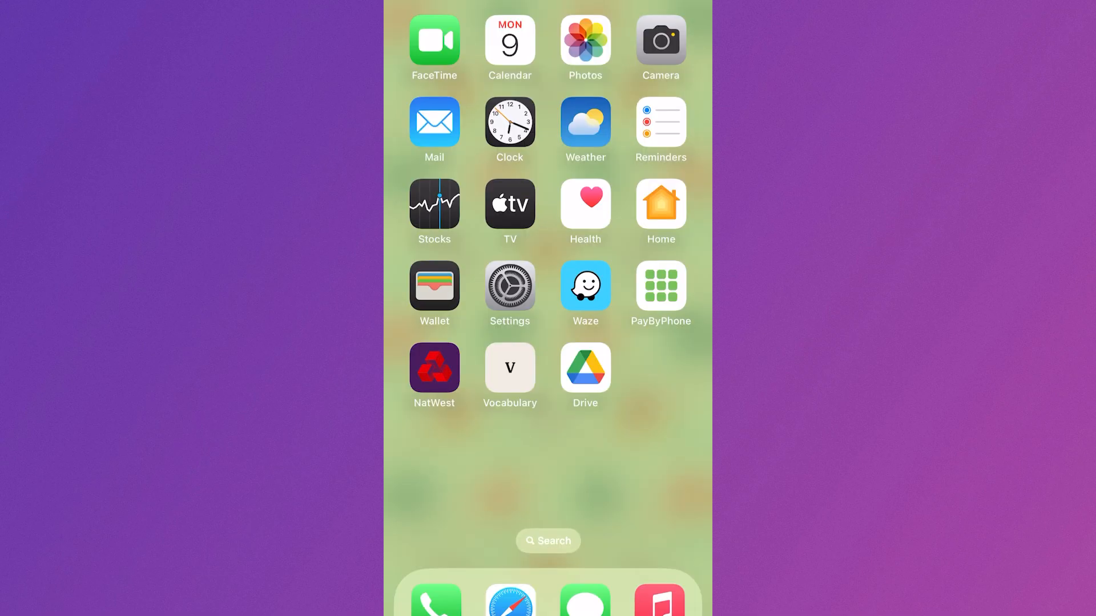
Step: Check VPN & Device Management under General (VPN Not Connected) and return to the Settings list
{"action": "left_click", "coordinate": [509, 284]}
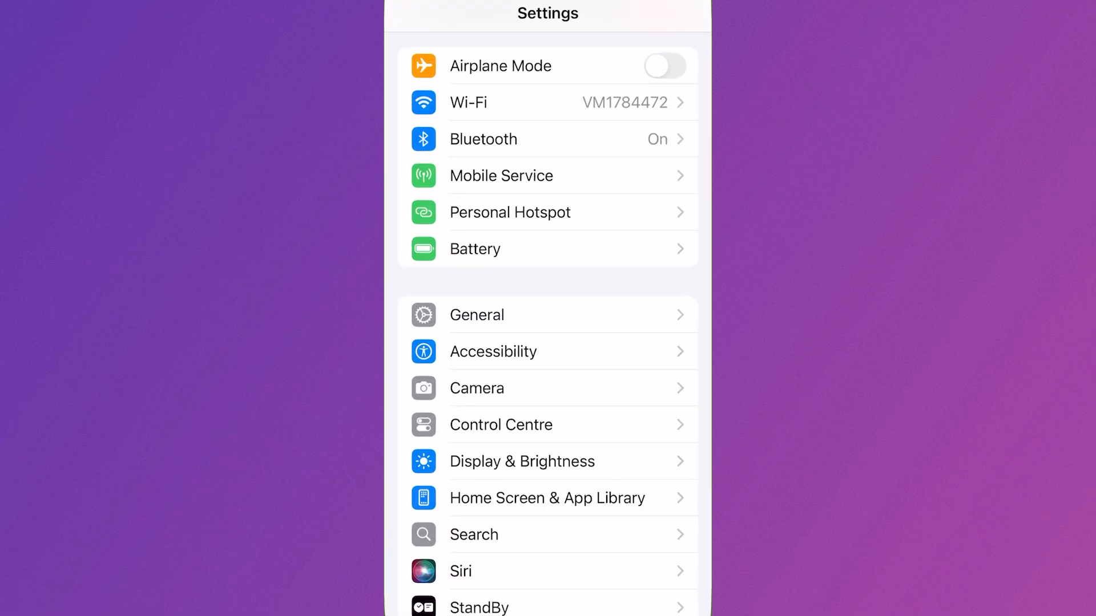
{"action": "left_click", "coordinate": [478, 315]}
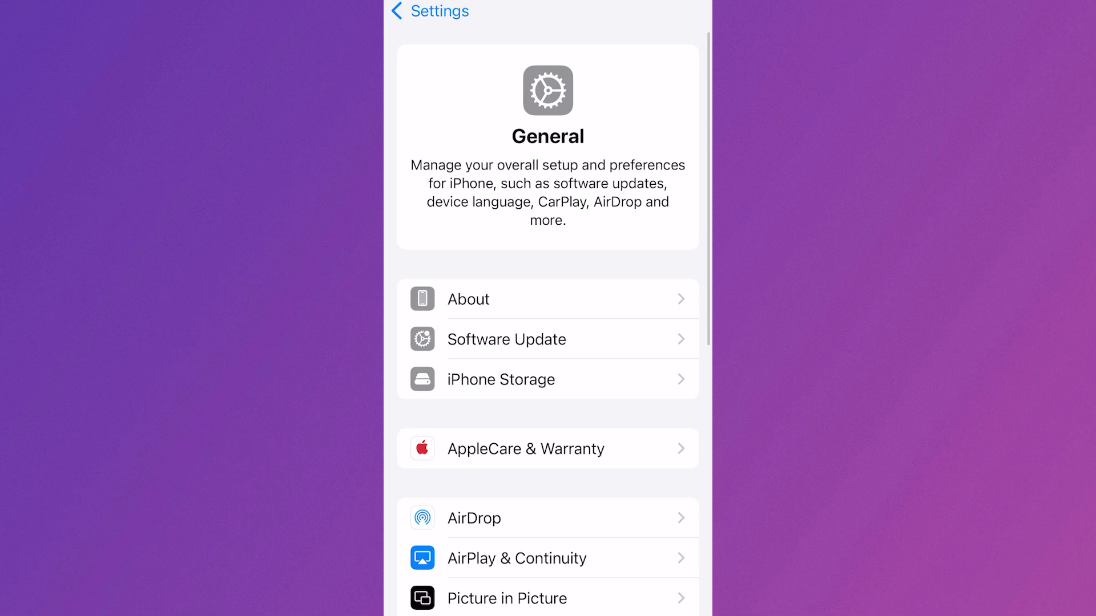
{"action": "scroll", "scroll_direction": "down", "scroll_amount": 3}
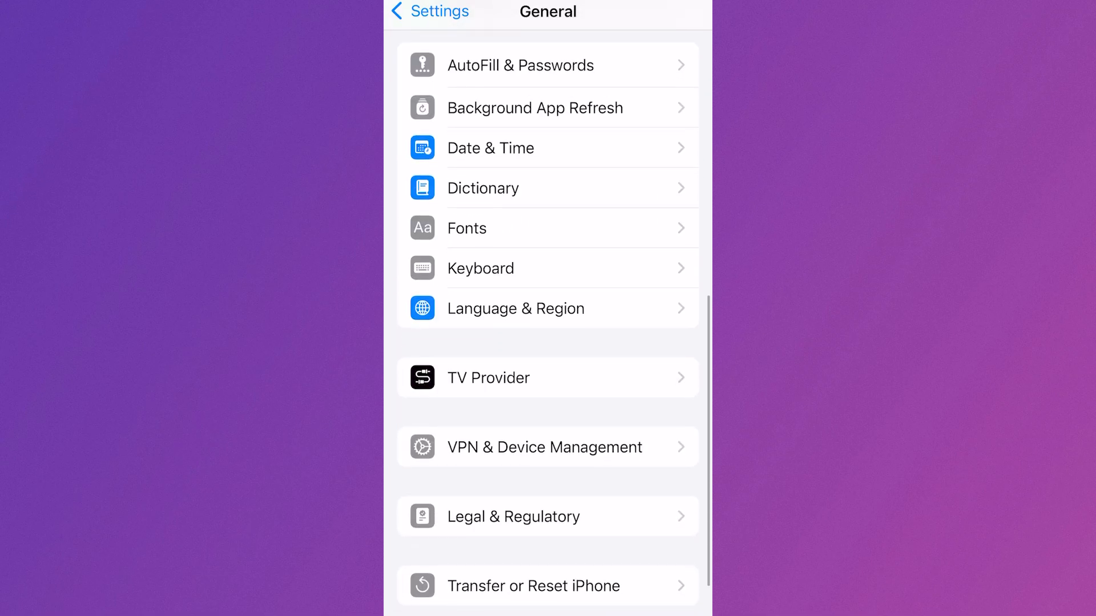
{"action": "left_click", "coordinate": [543, 448]}
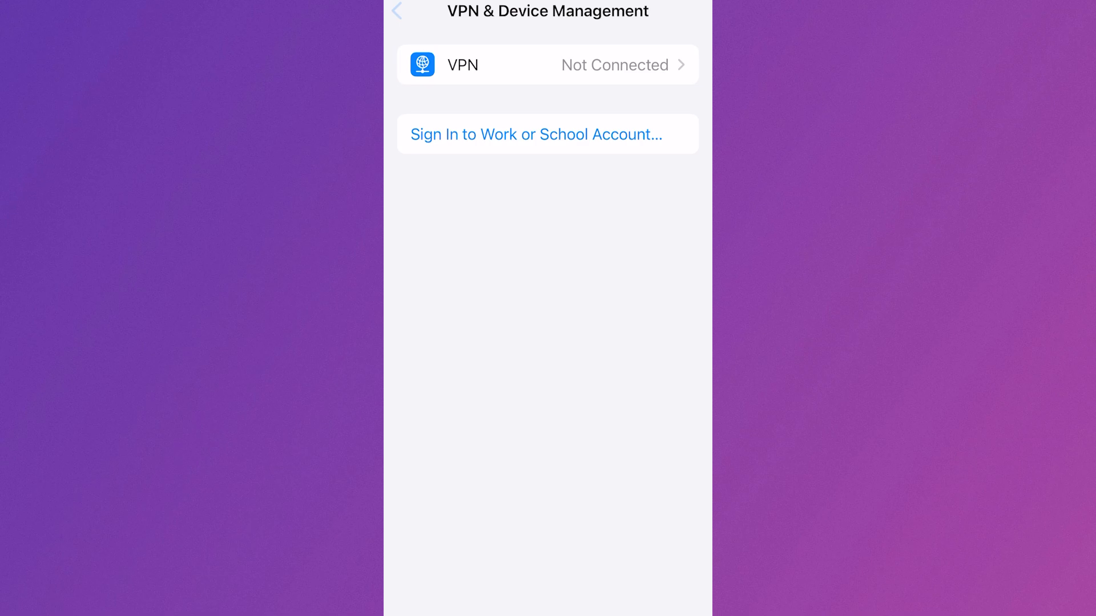
{"action": "left_click", "coordinate": [398, 14]}
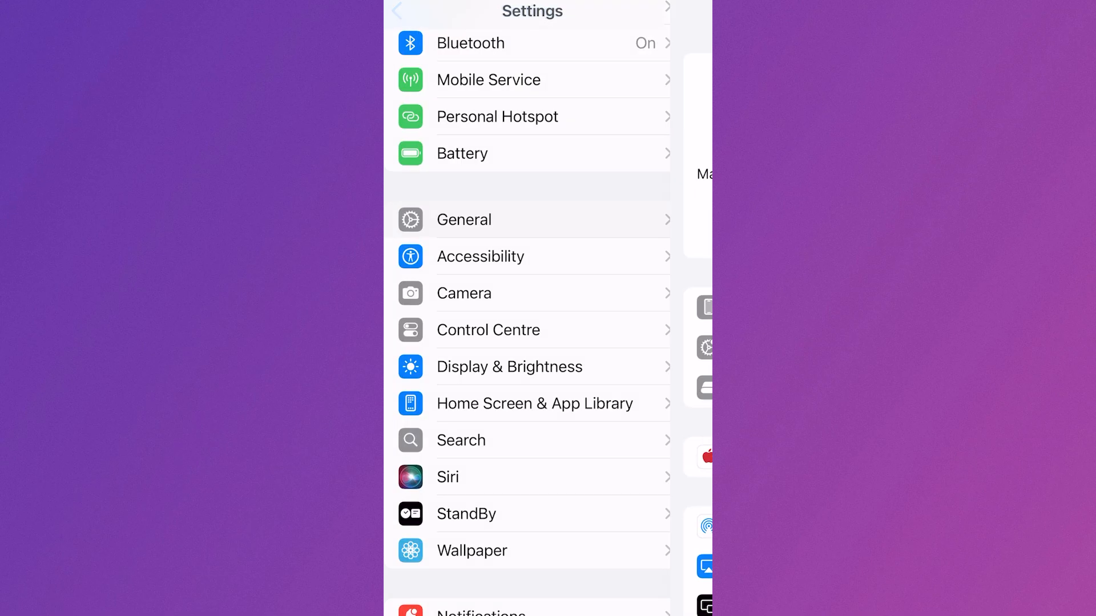
Step: Switch the Wi-Fi toggle off so no networks are listed
{"action": "scroll", "scroll_direction": "down", "scroll_amount": 3}
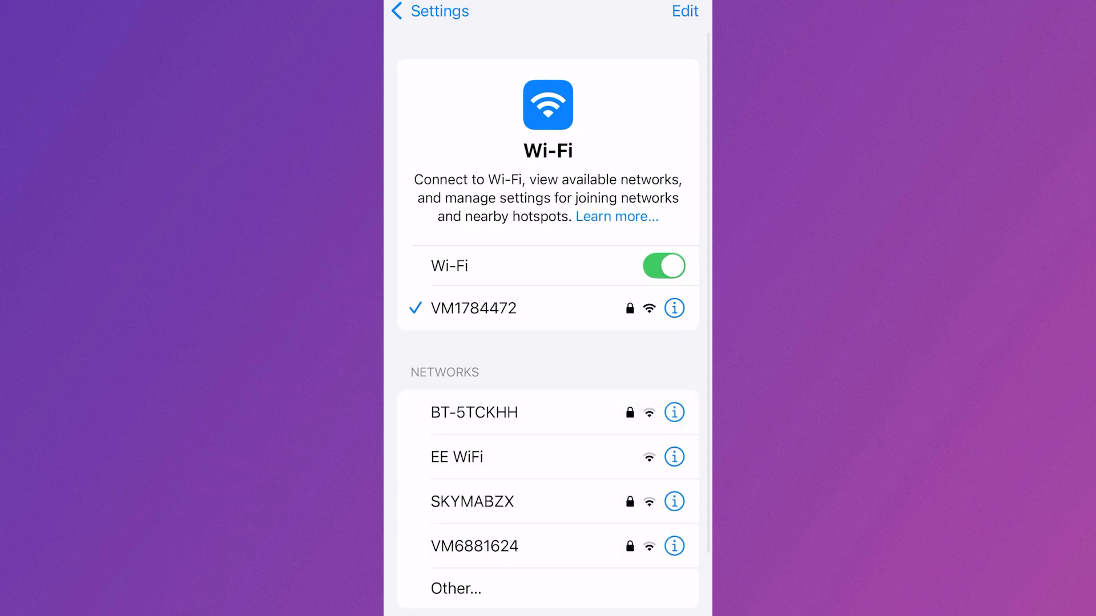
{"action": "left_click", "coordinate": [665, 266]}
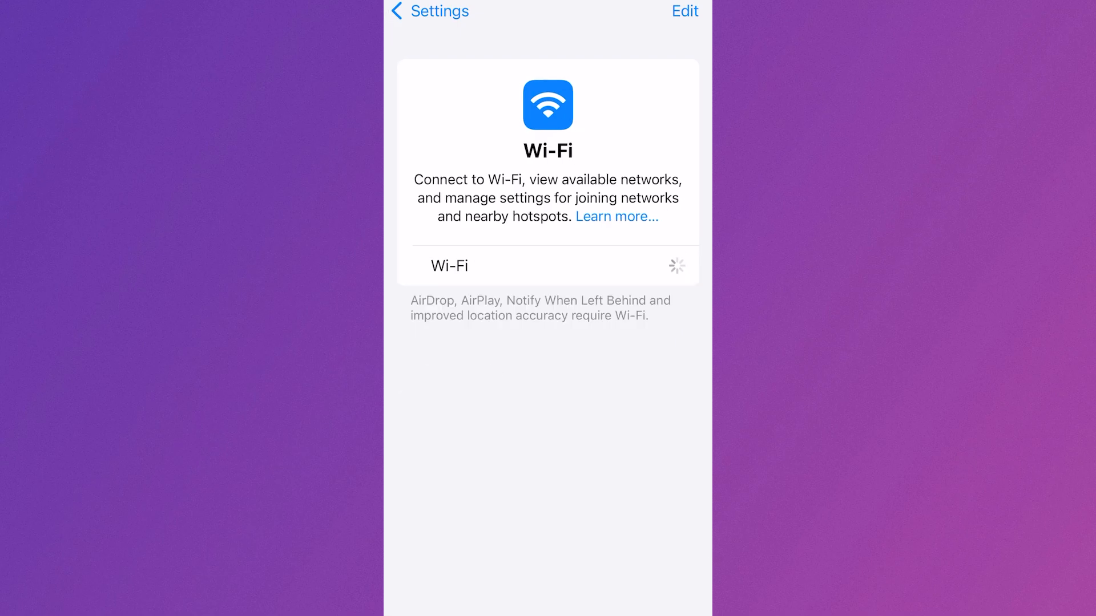
{"action": "left_click", "coordinate": [426, 11]}
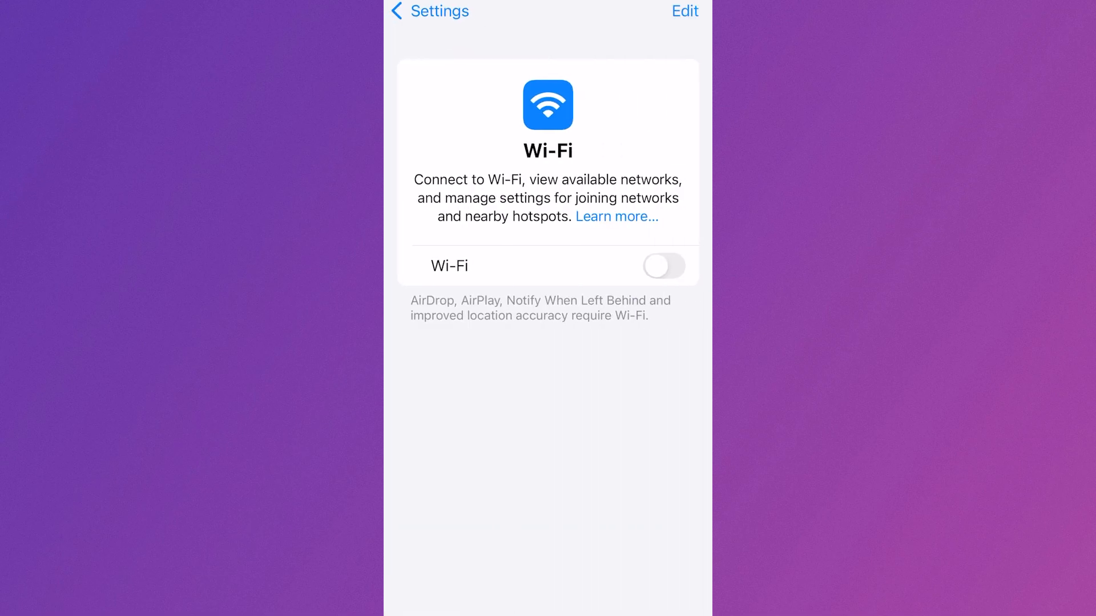
{"action": "left_click", "coordinate": [663, 266]}
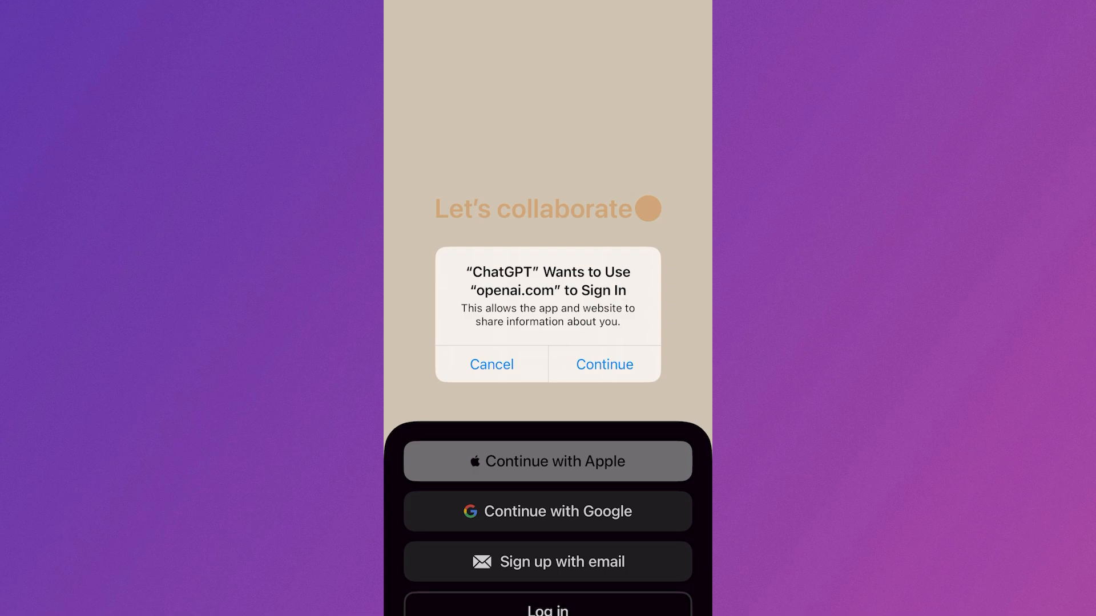
Step: Continue the Apple sign-in through openai.com to reach a fresh ChatGPT chat
{"action": "left_click", "coordinate": [605, 364]}
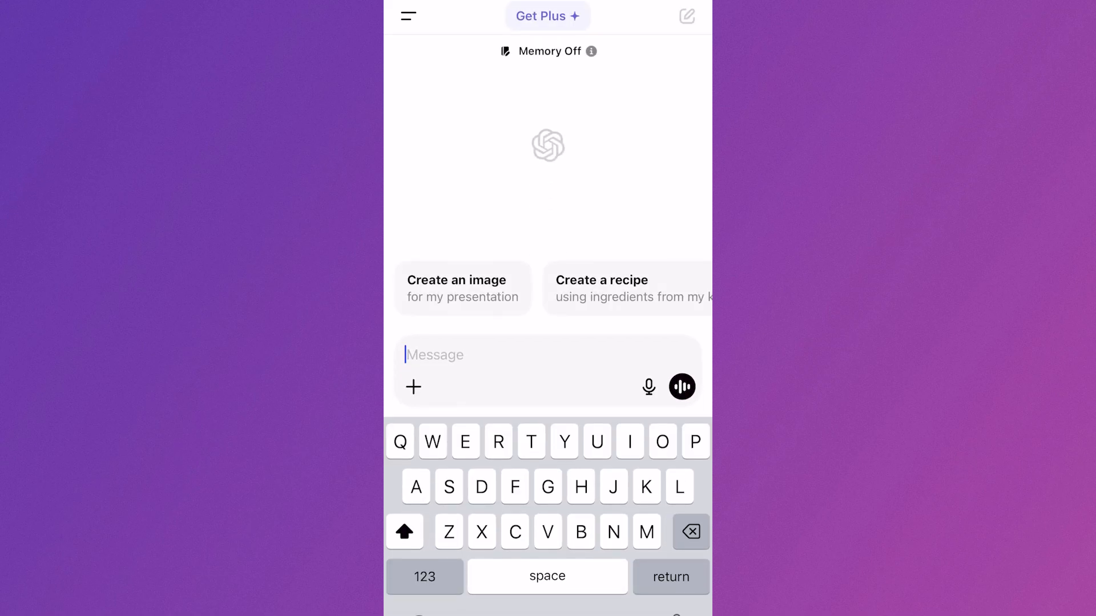